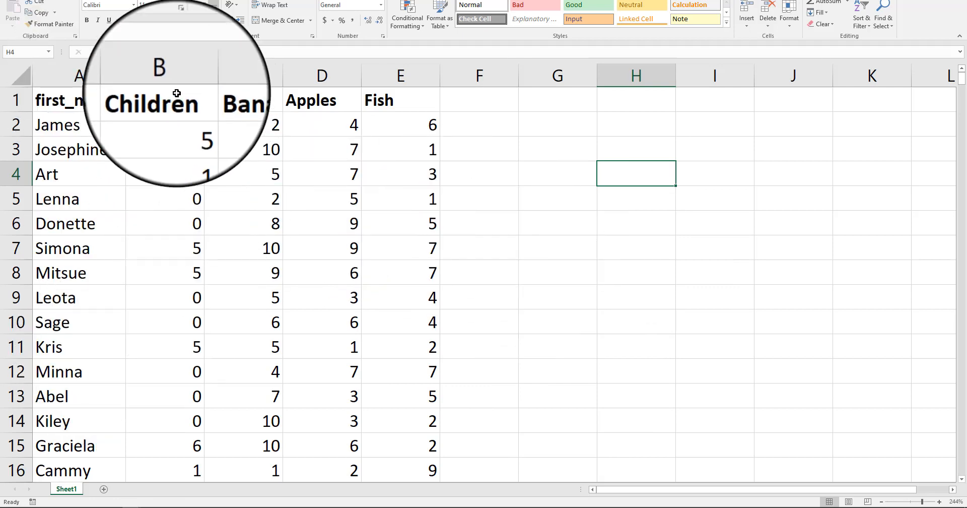
mouse_move(123, 337)
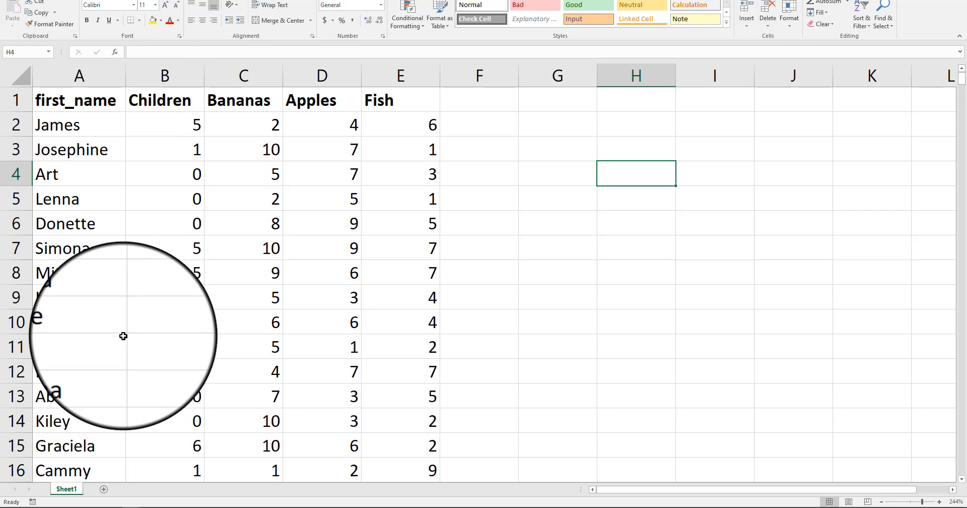
- Select the Children column and choose average, count, max and sum as the status bar statistics
click(321, 100)
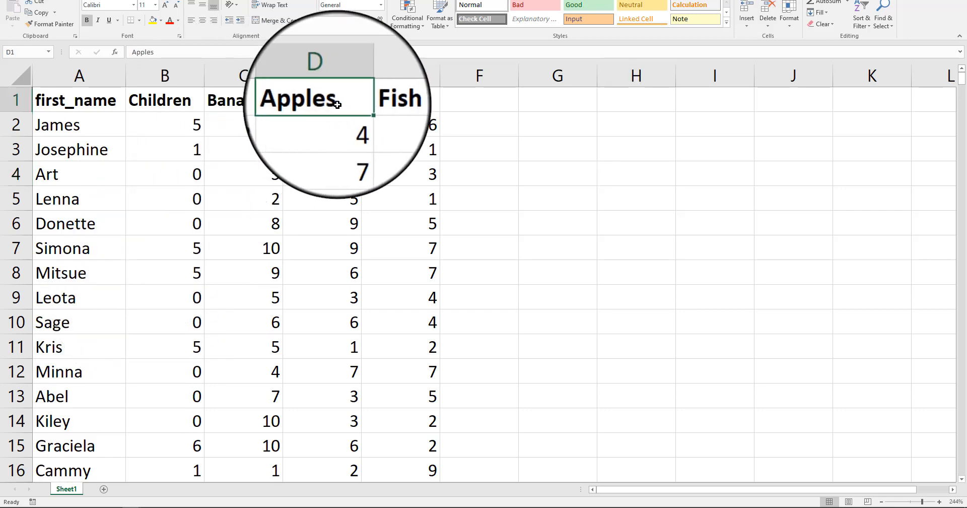
click(400, 99)
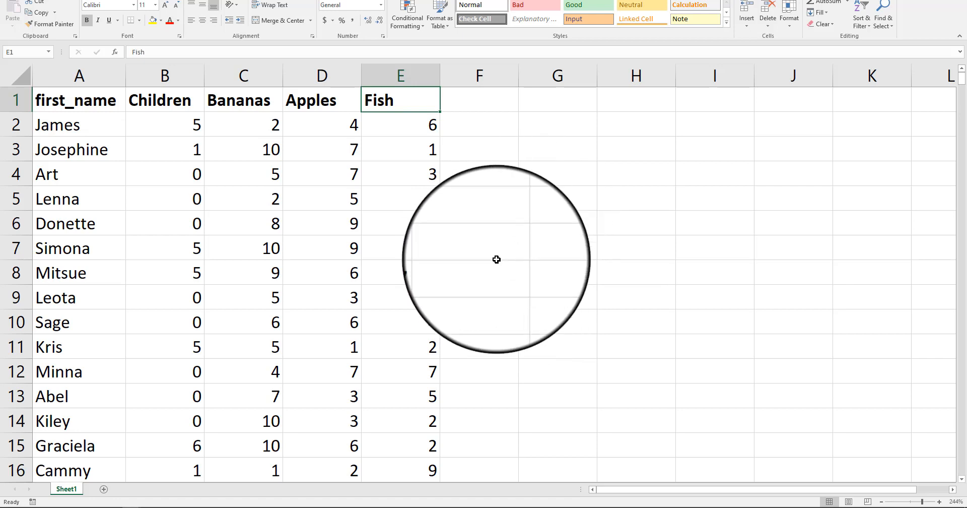
drag(497, 259, 343, 203)
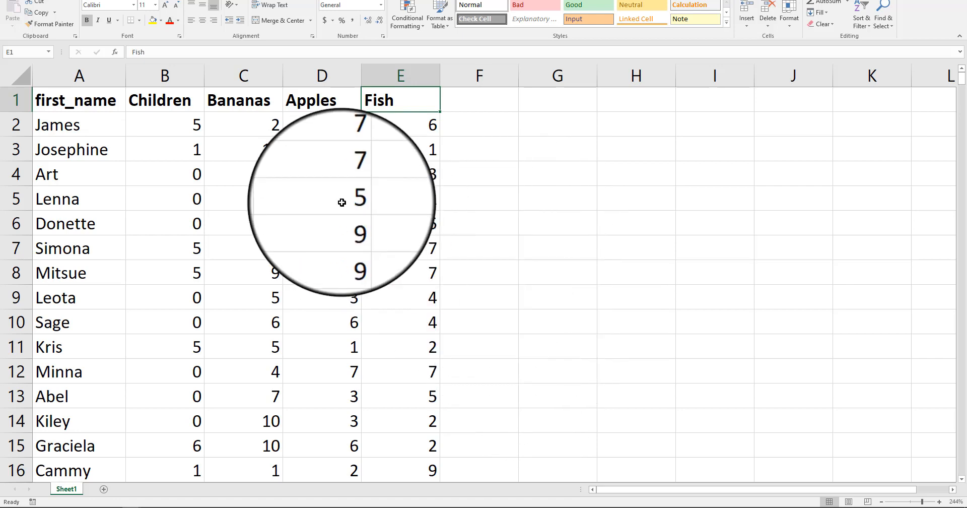
mouse_move(380, 222)
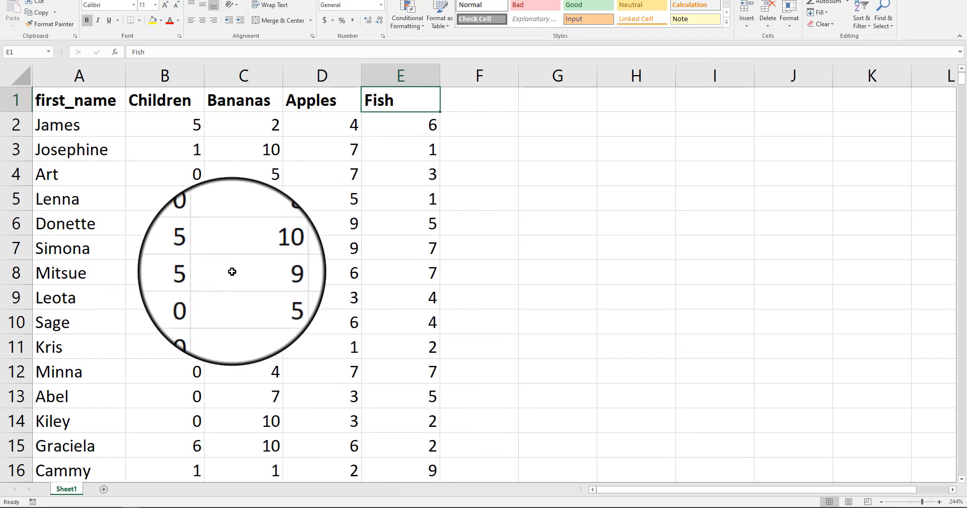
click(164, 76)
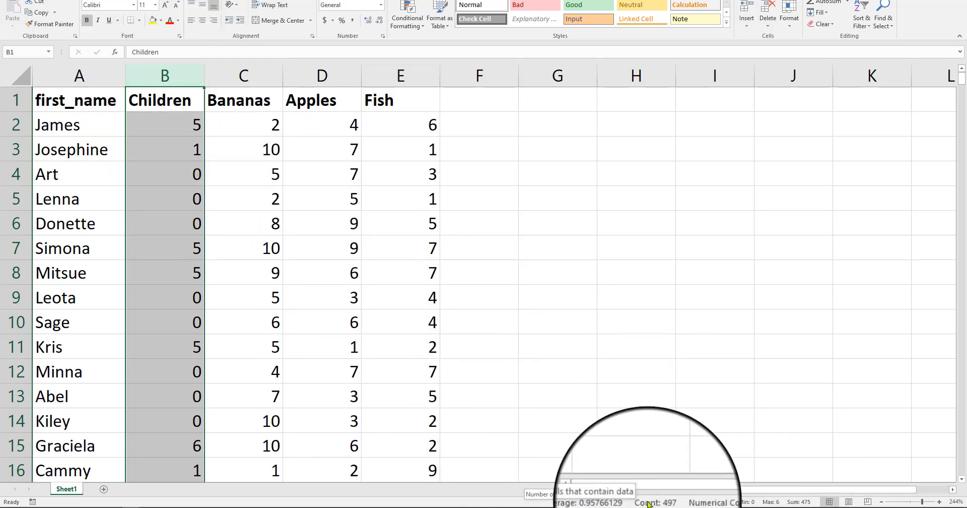
mouse_move(765, 493)
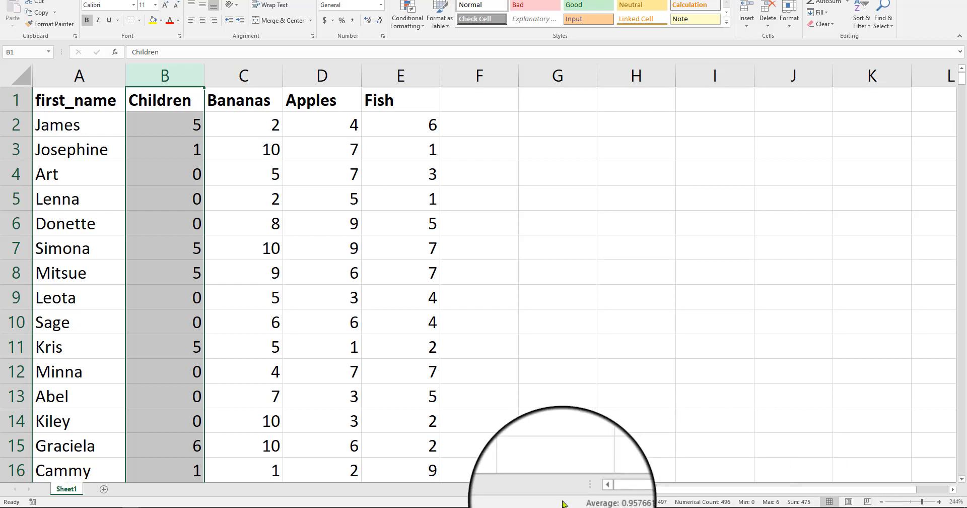
right_click(561, 502)
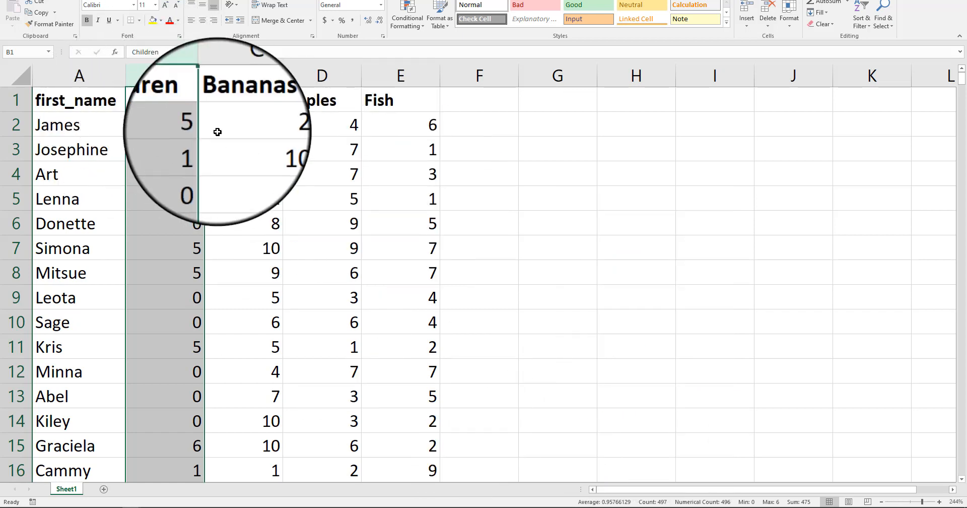
mouse_move(405, 222)
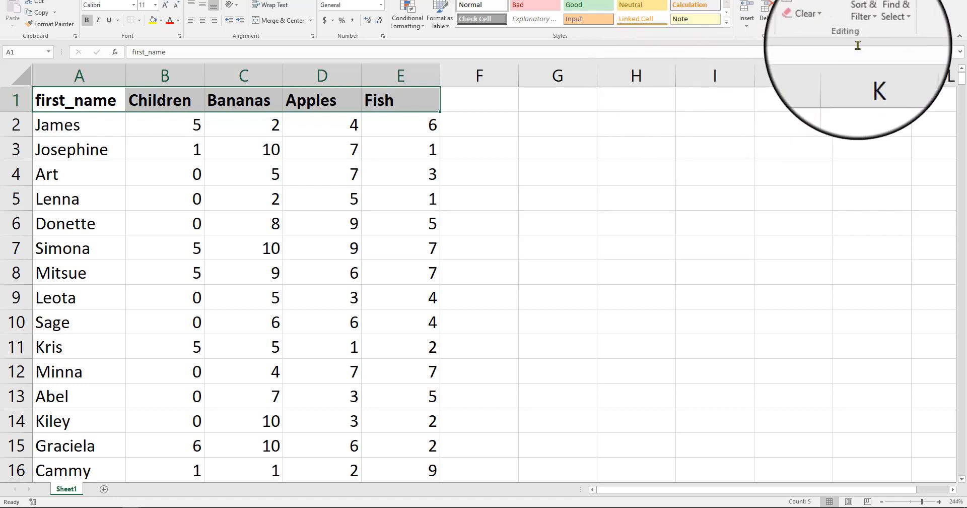
- Enable AutoFilter dropdowns on the headings first_name, Children, Bananas, Apples and Fish
click(400, 75)
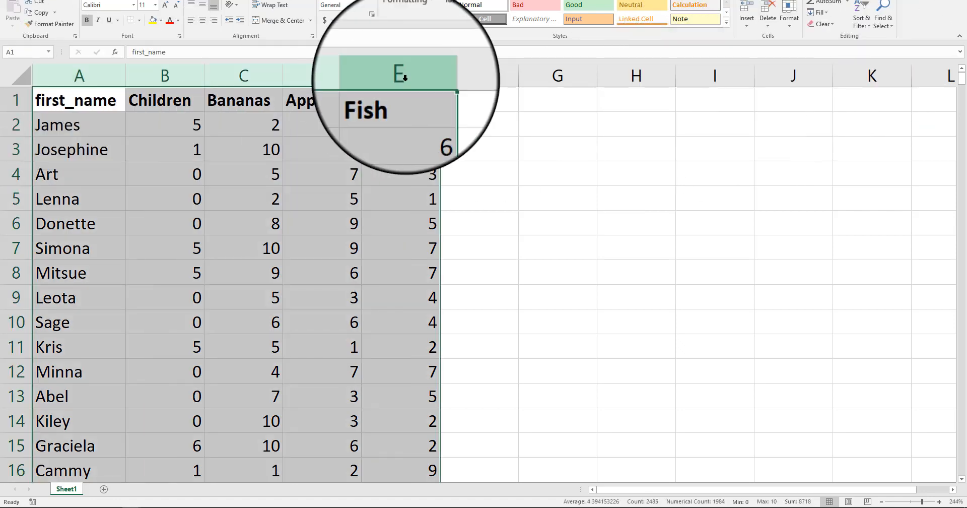
click(861, 6)
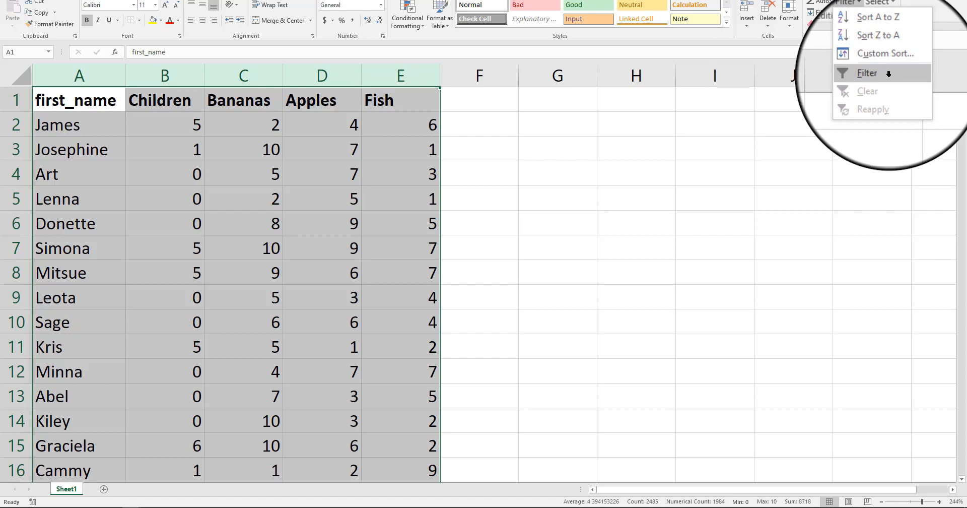
click(867, 73)
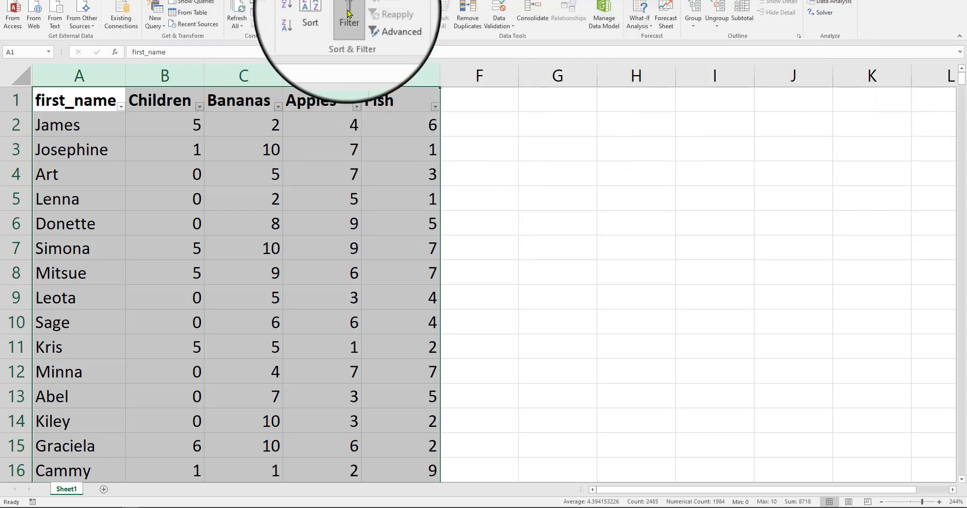
click(557, 199)
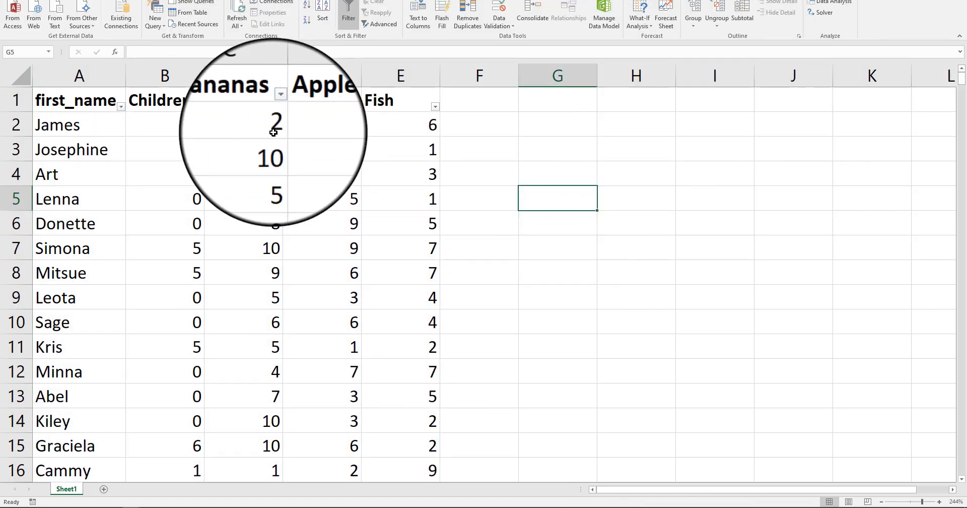
mouse_move(319, 162)
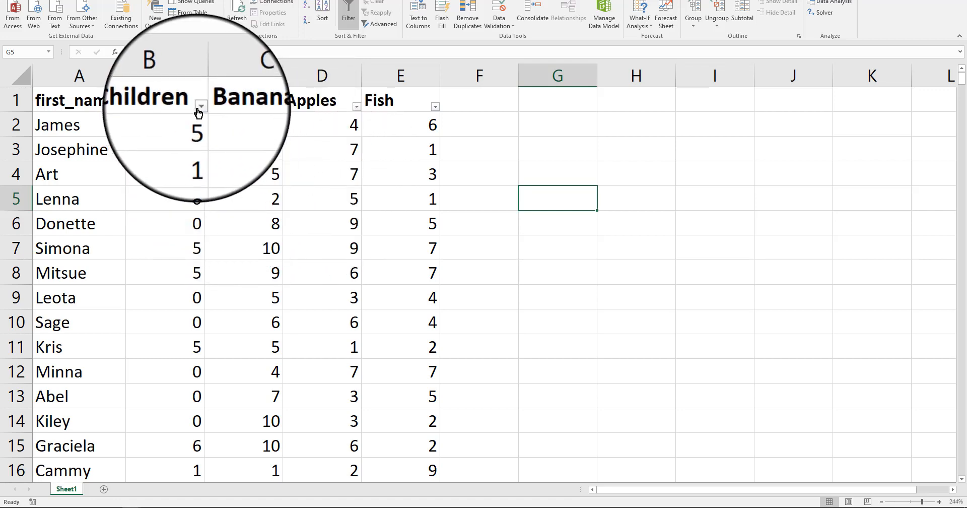
- Filter the Children column to value 4 only, leaving 15 of 496 records
click(200, 106)
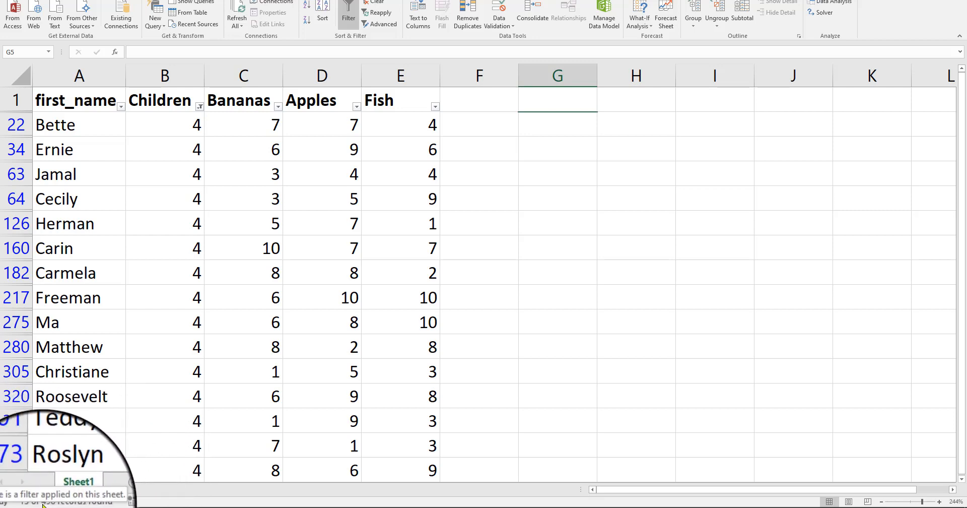
mouse_move(200, 440)
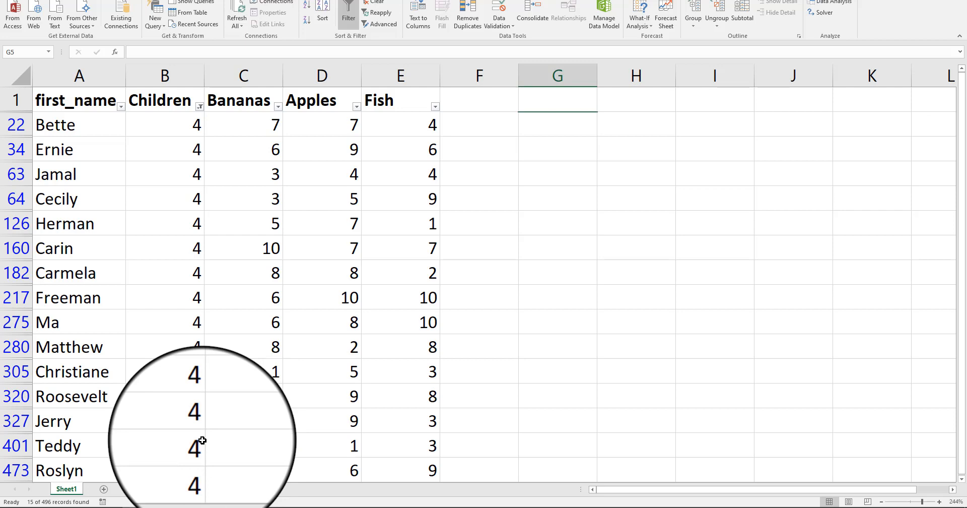
mouse_move(242, 300)
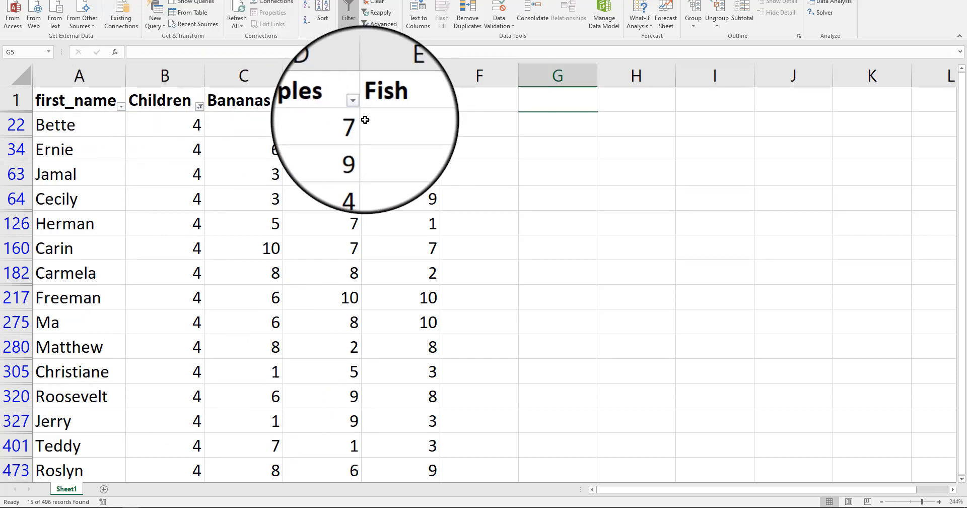
- Review the Fish statistics for the four-children customers, then filter Fish to value 10 only, leaving Freeman and Ma
click(401, 76)
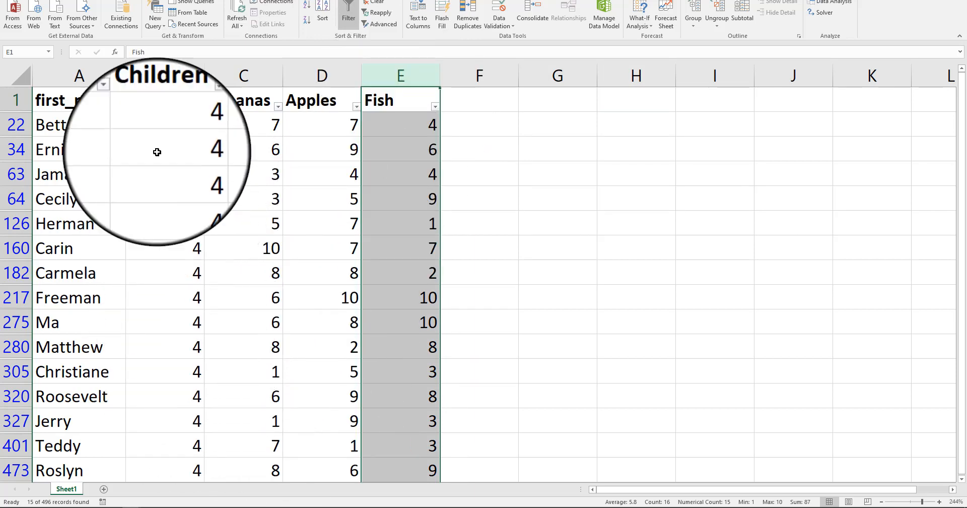
mouse_move(447, 347)
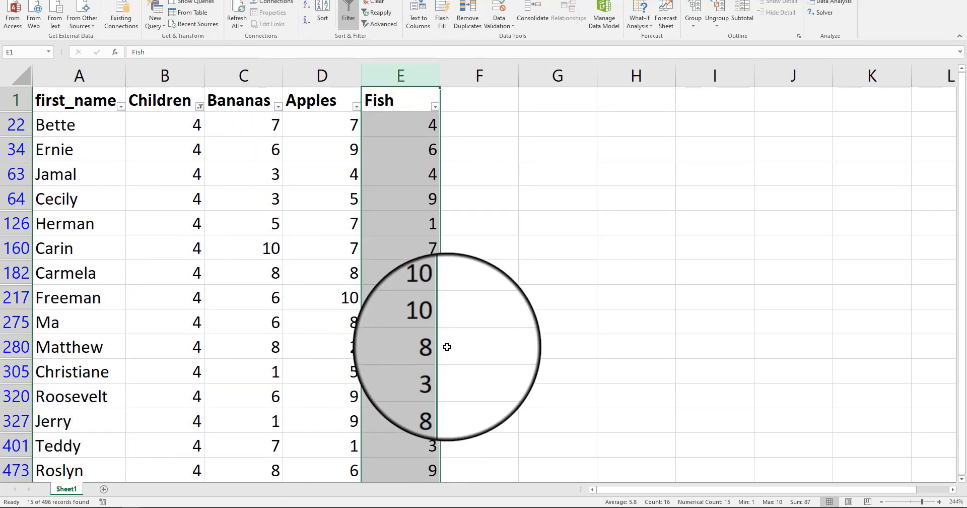
mouse_move(628, 503)
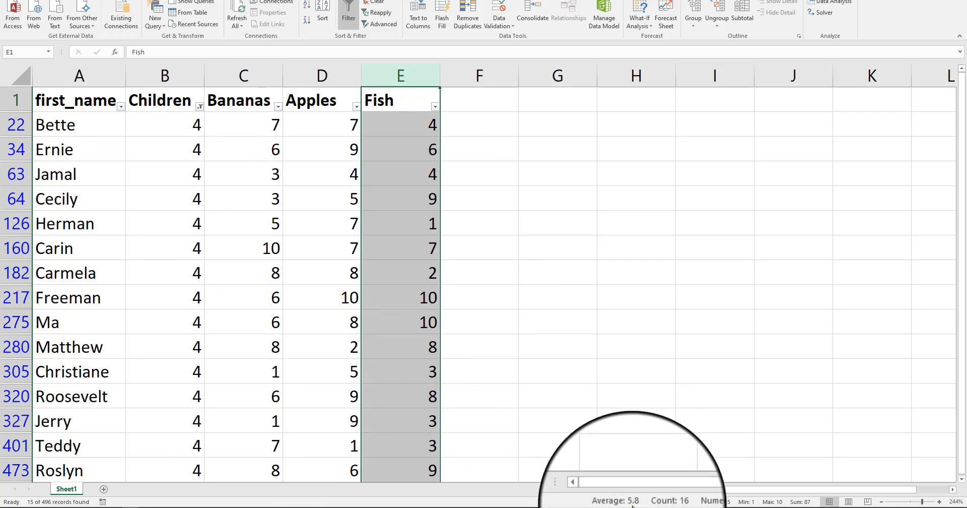
mouse_move(617, 501)
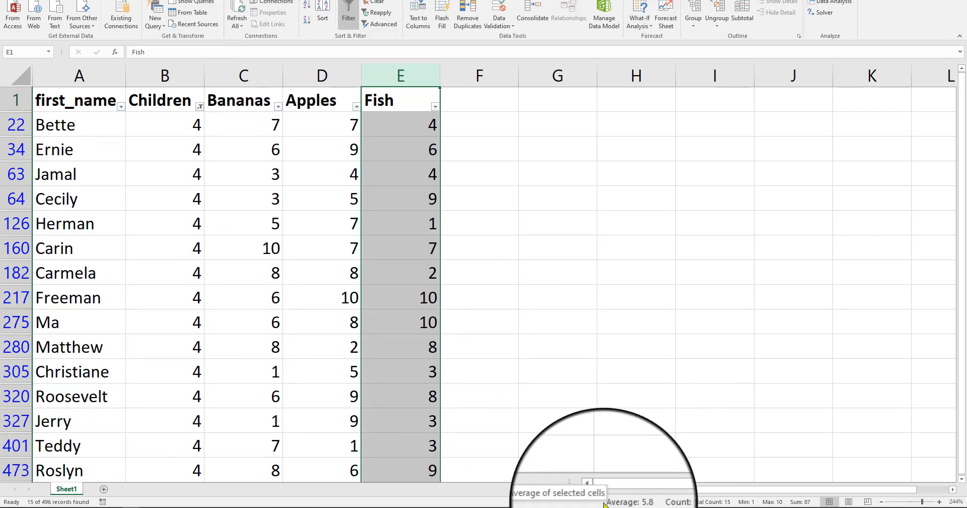
mouse_move(626, 458)
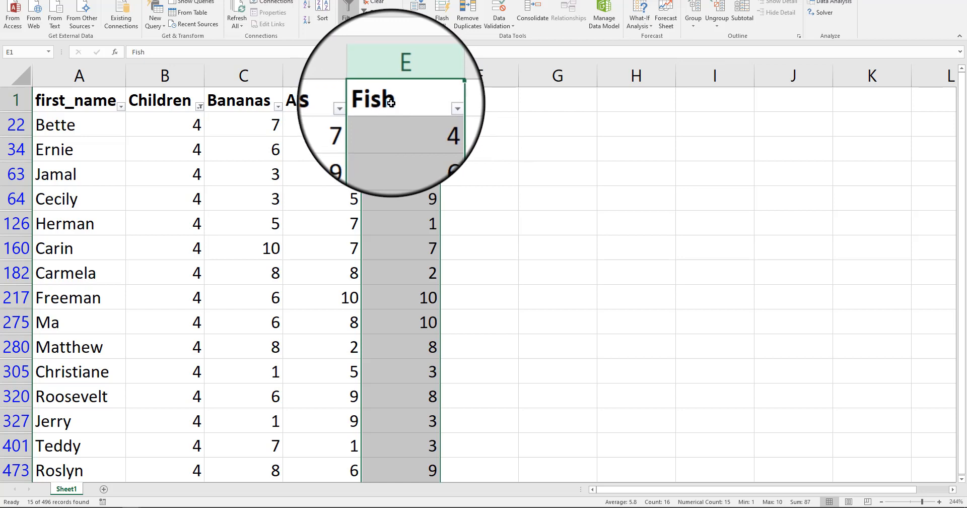
mouse_move(865, 250)
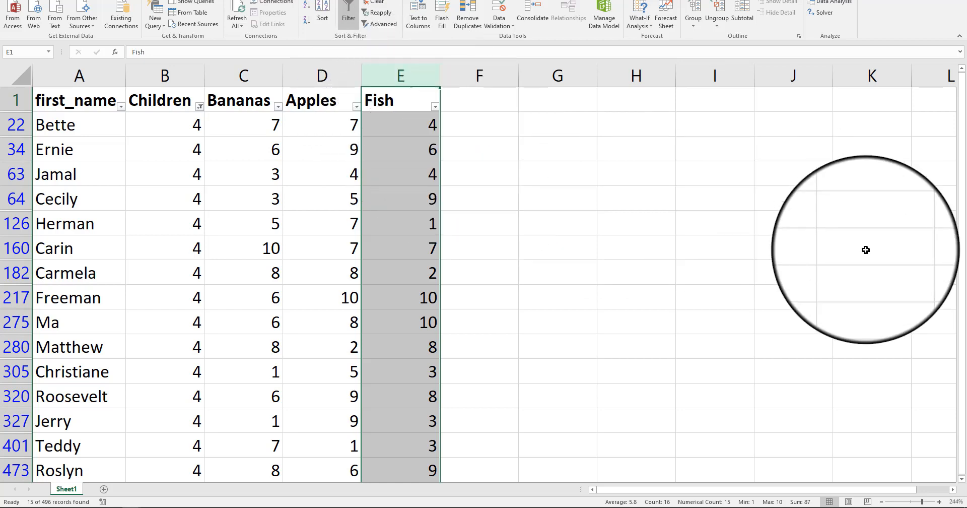
mouse_move(601, 441)
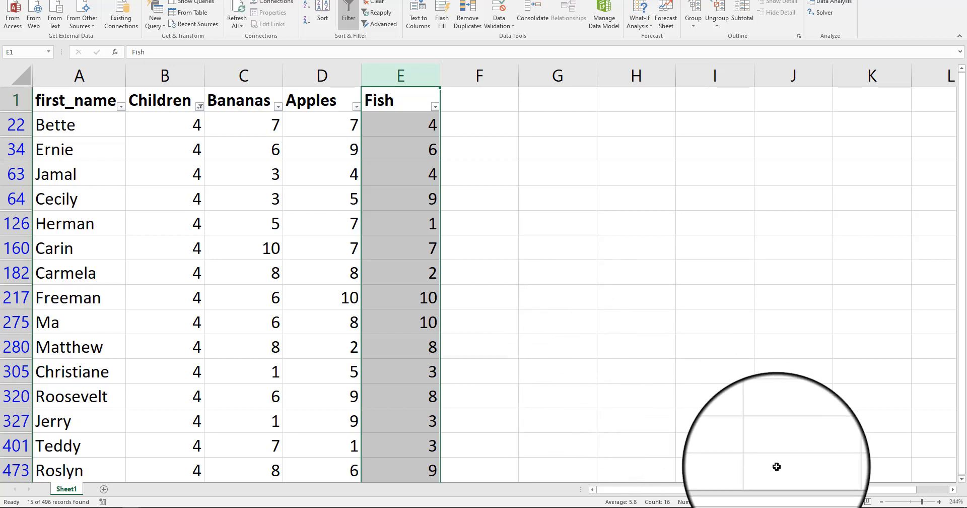
mouse_move(754, 444)
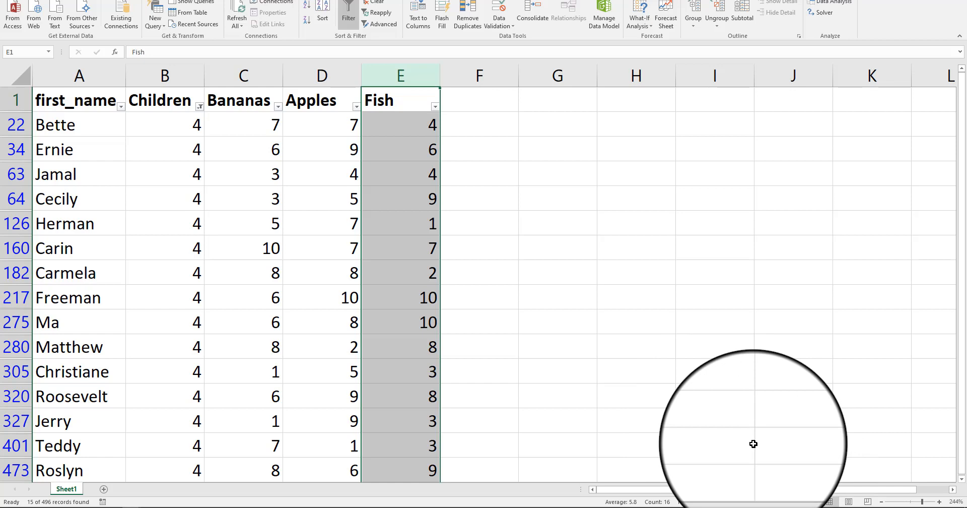
mouse_move(141, 114)
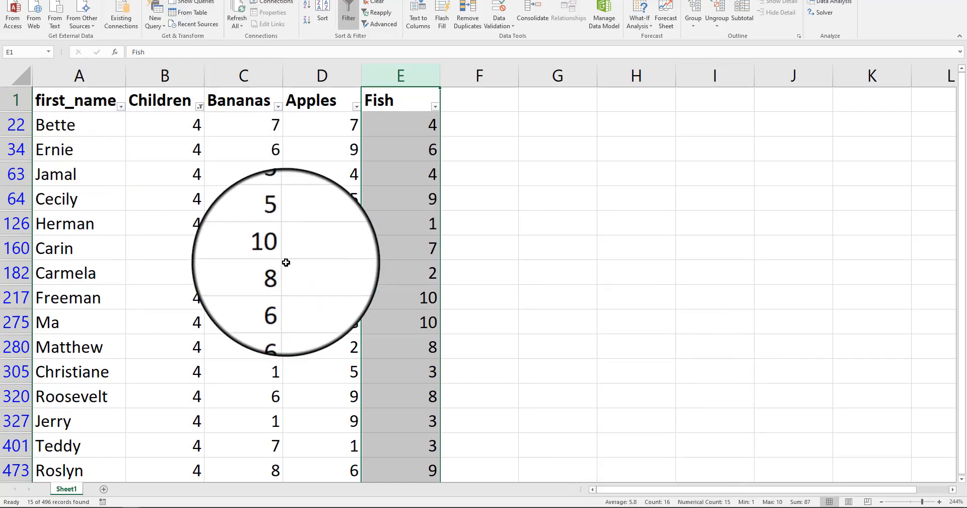
click(636, 323)
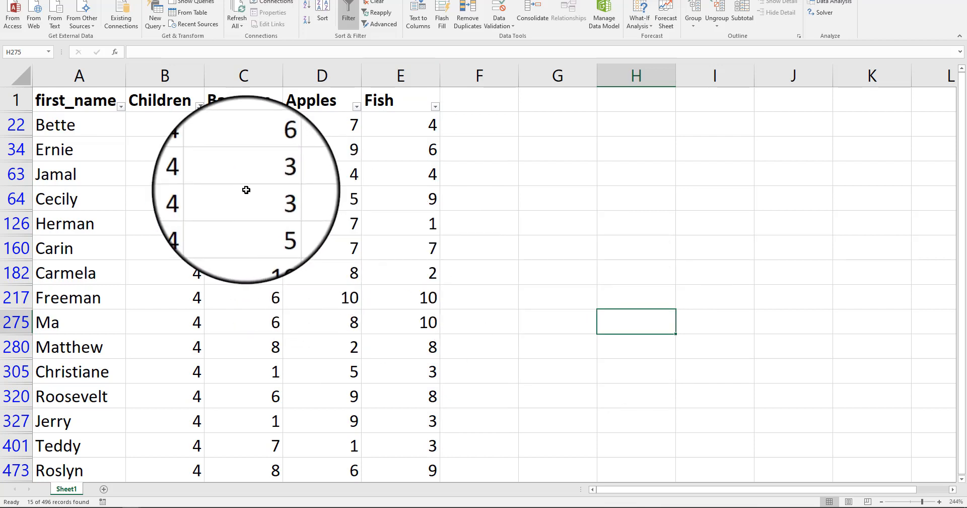
click(435, 107)
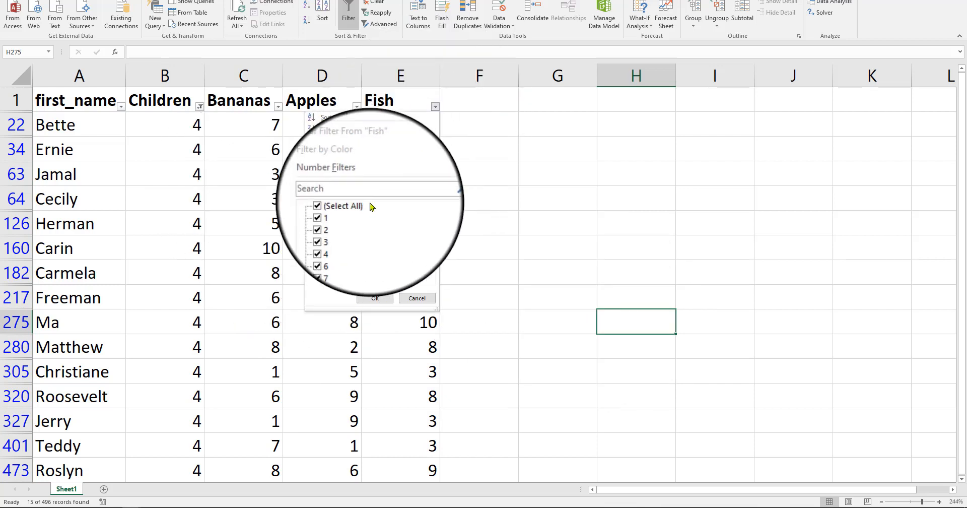
click(317, 205)
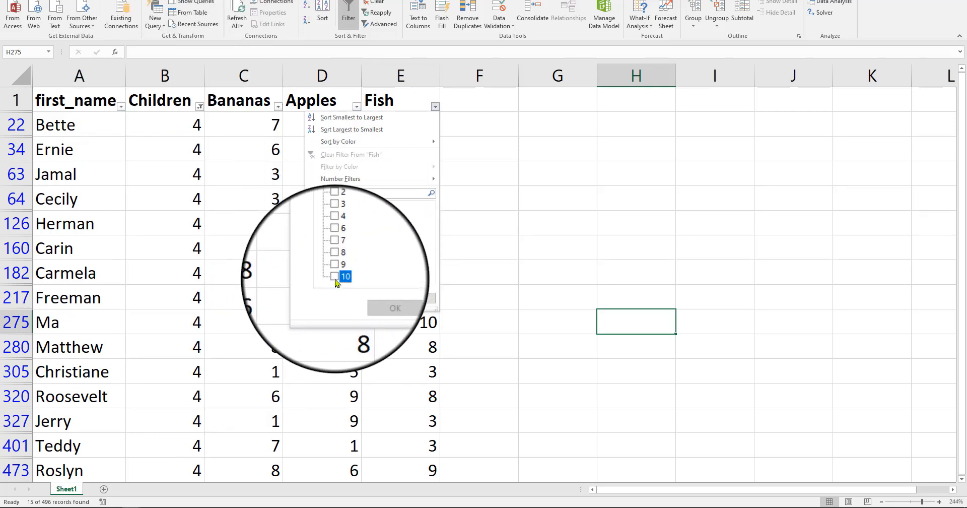
click(395, 308)
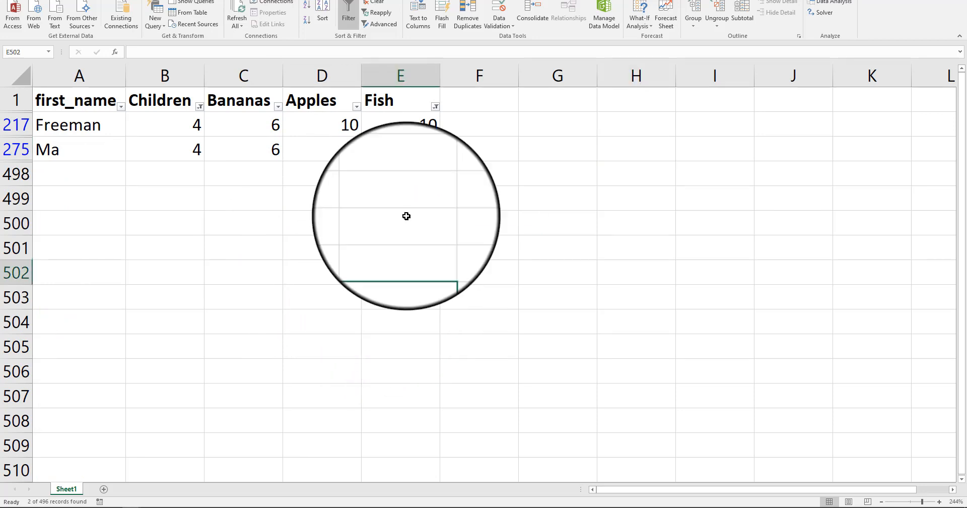
- Check the two customers' statistics, enter 8 as the Apples value in row 275, and revise the Fish filter so only Herman remains
click(400, 198)
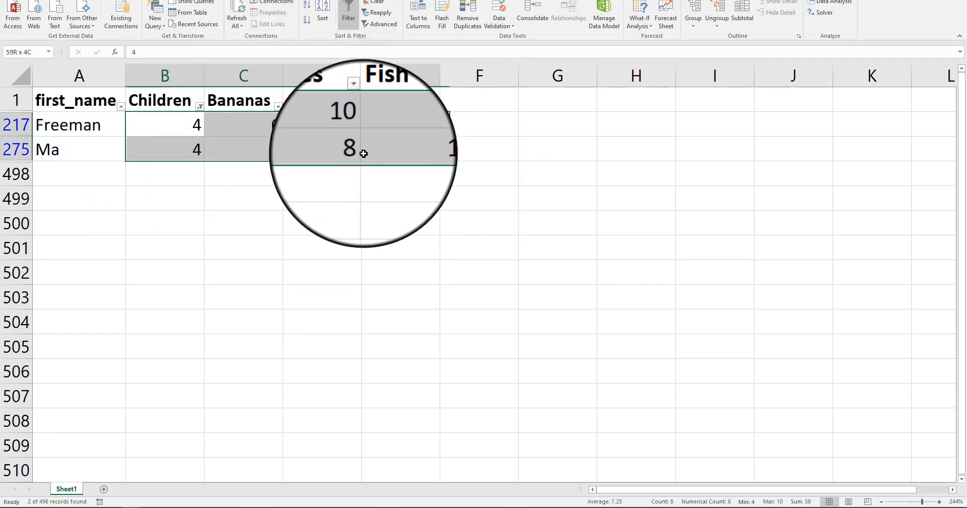
click(320, 149)
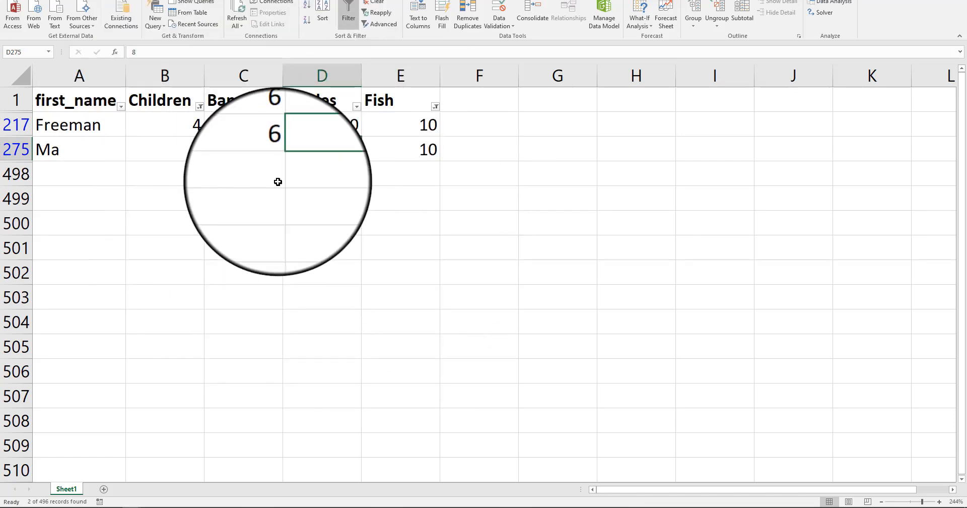
text(8)
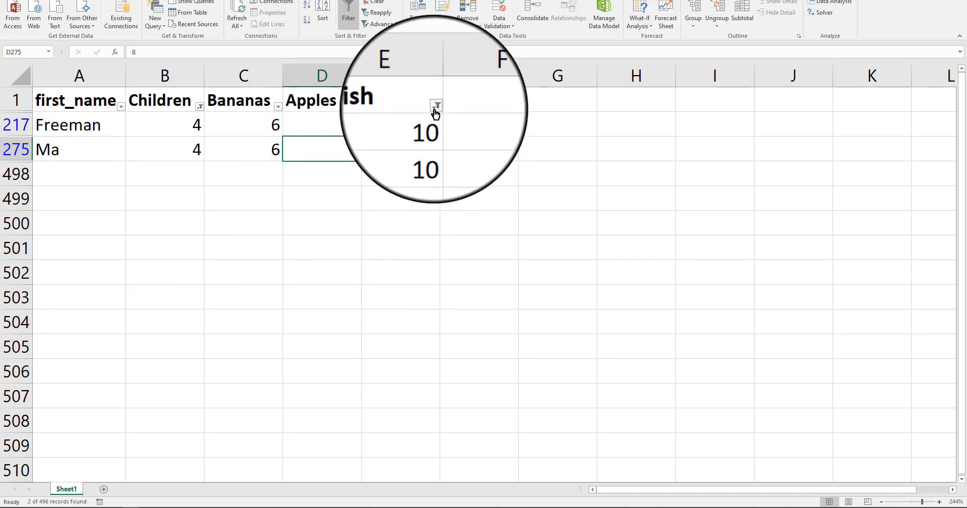
click(436, 105)
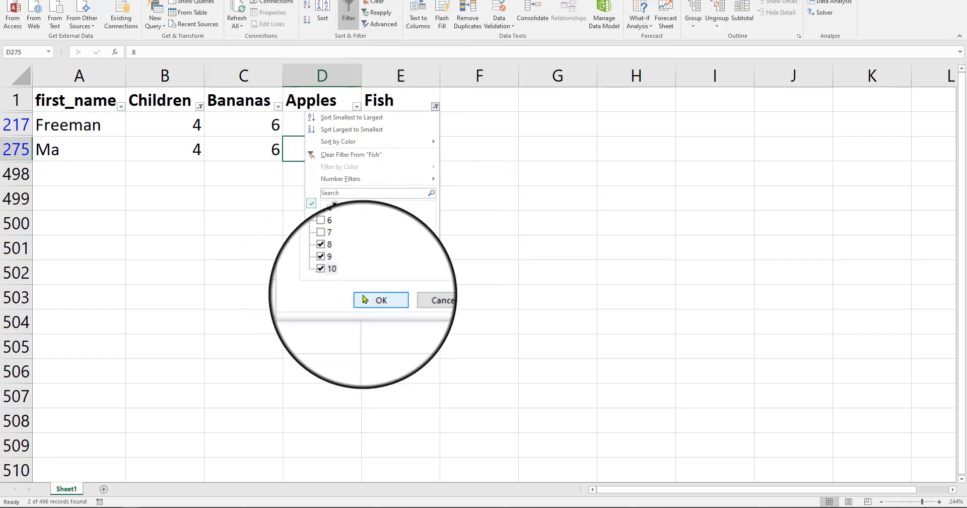
click(380, 300)
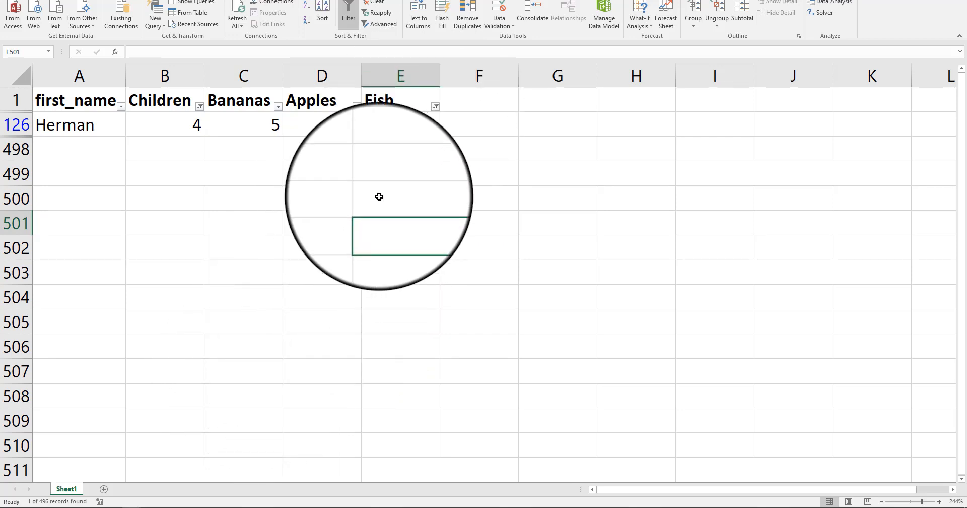
- Clear the Fish filter and widen the Children filter to all counts except 0, showing 224 records
click(435, 106)
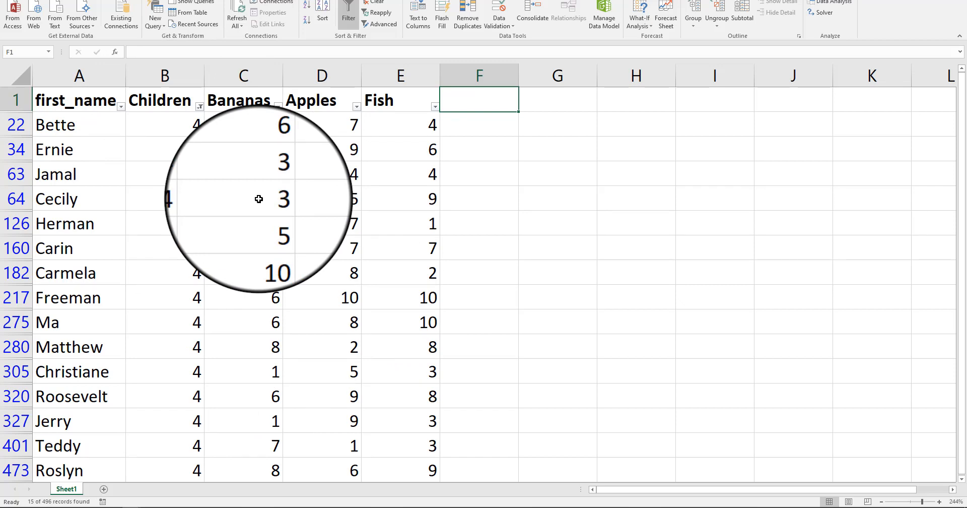
click(200, 106)
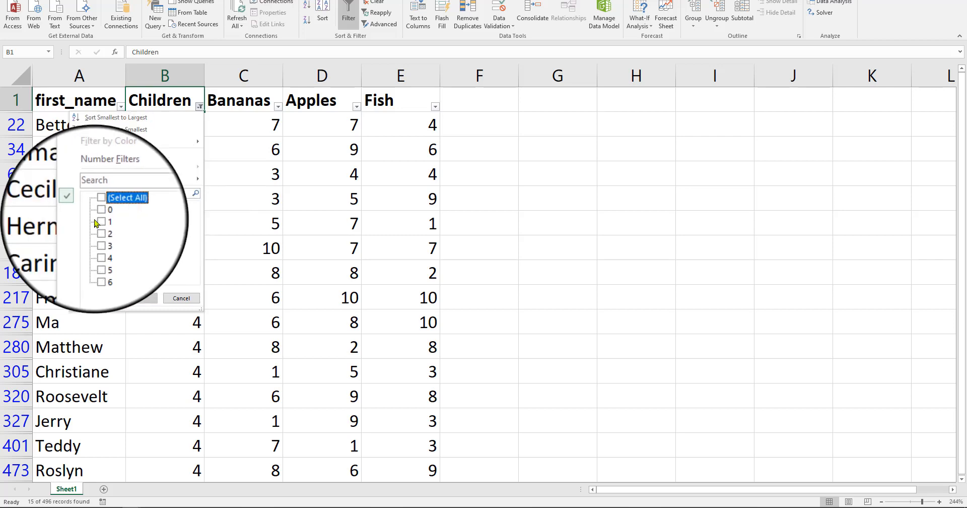
click(100, 228)
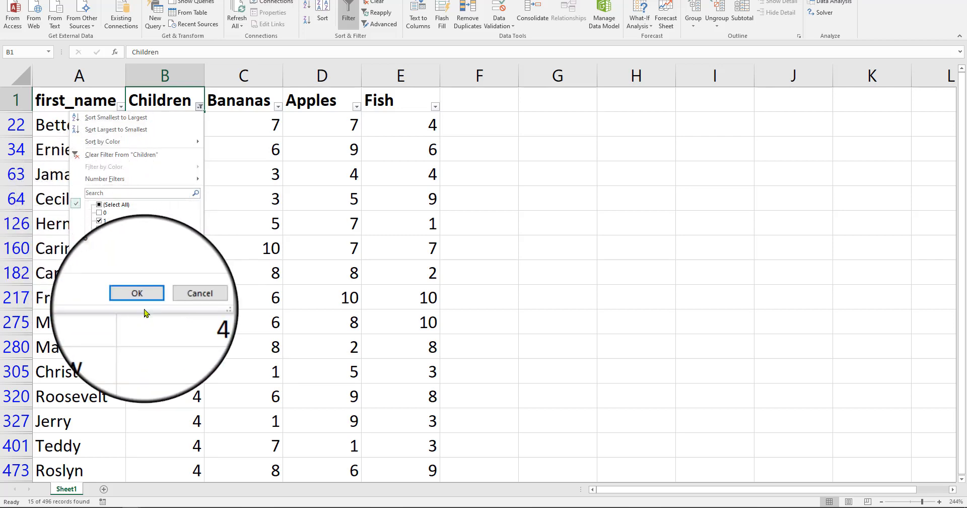
click(136, 292)
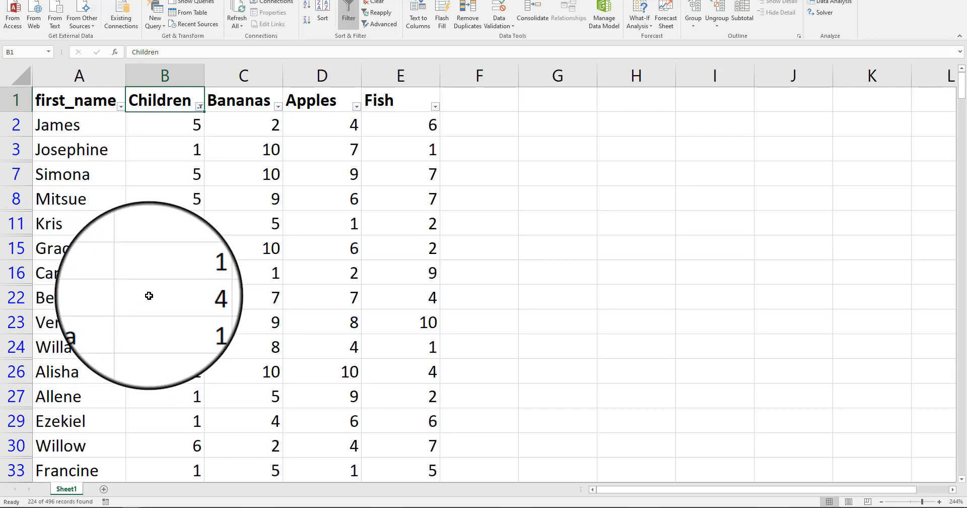
mouse_move(138, 361)
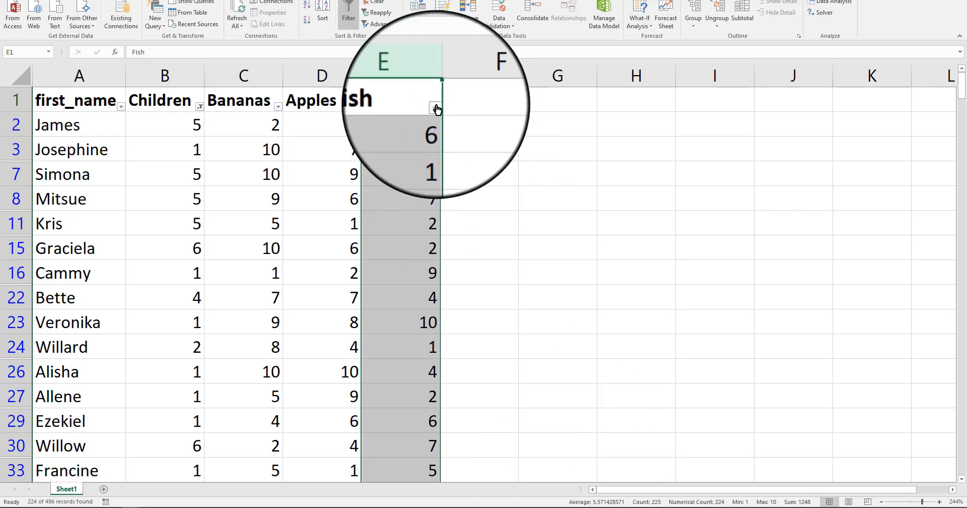
- Filter Fish to value 10 alongside the Children filter, leaving 20 records, and review its status bar statistics
click(435, 108)
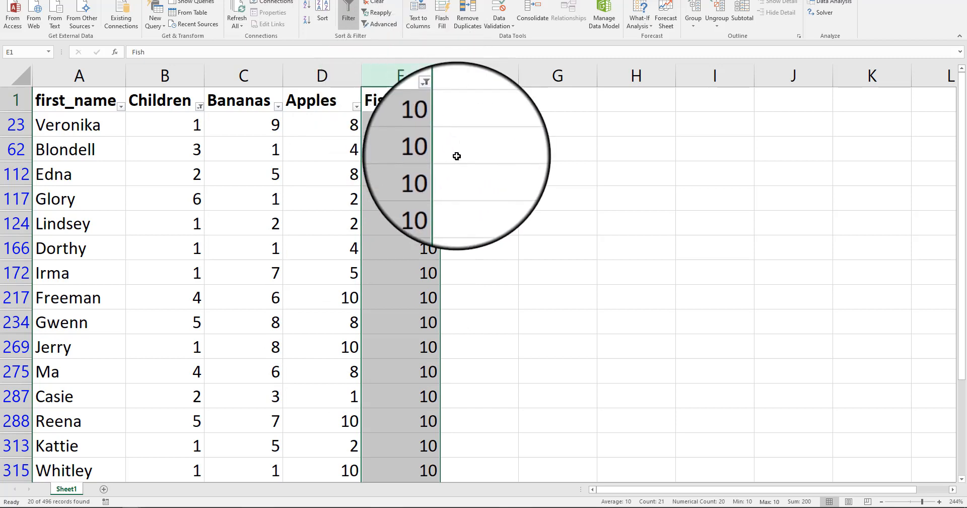
click(433, 100)
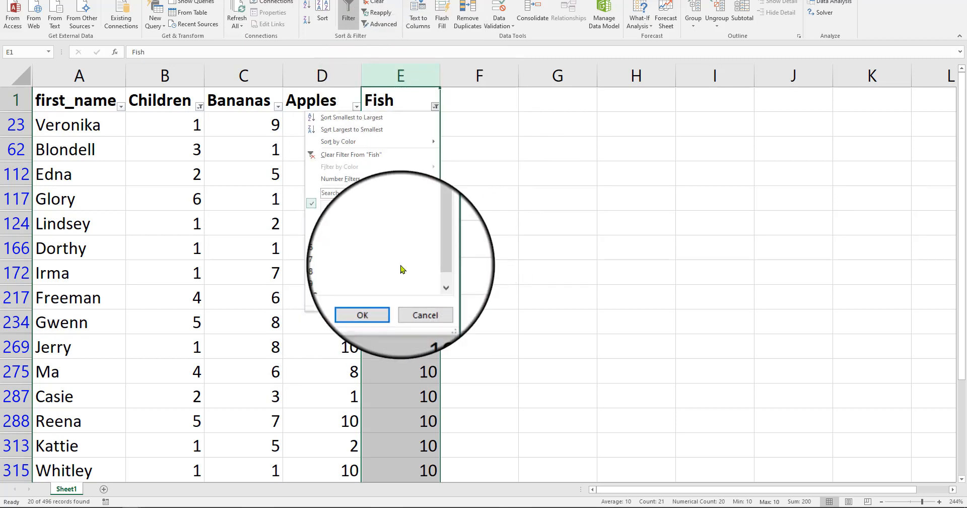
click(362, 314)
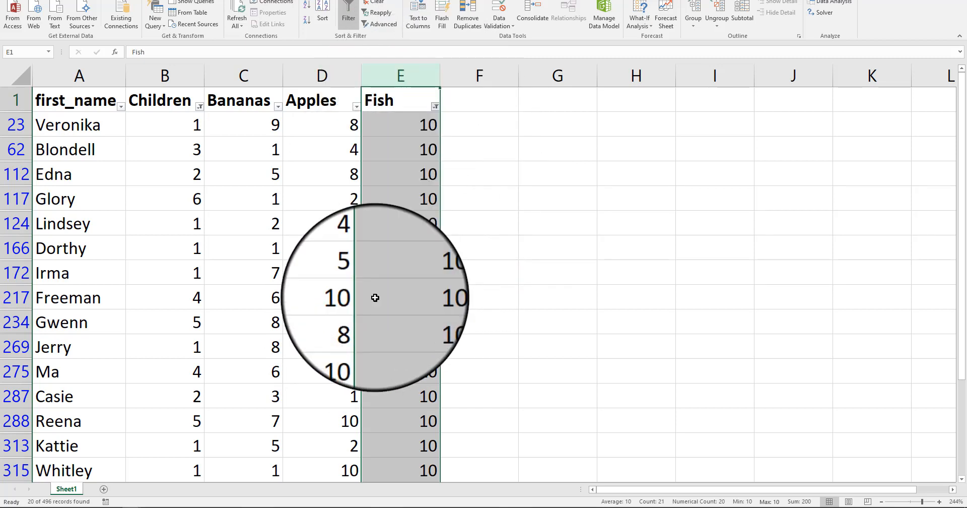
mouse_move(547, 235)
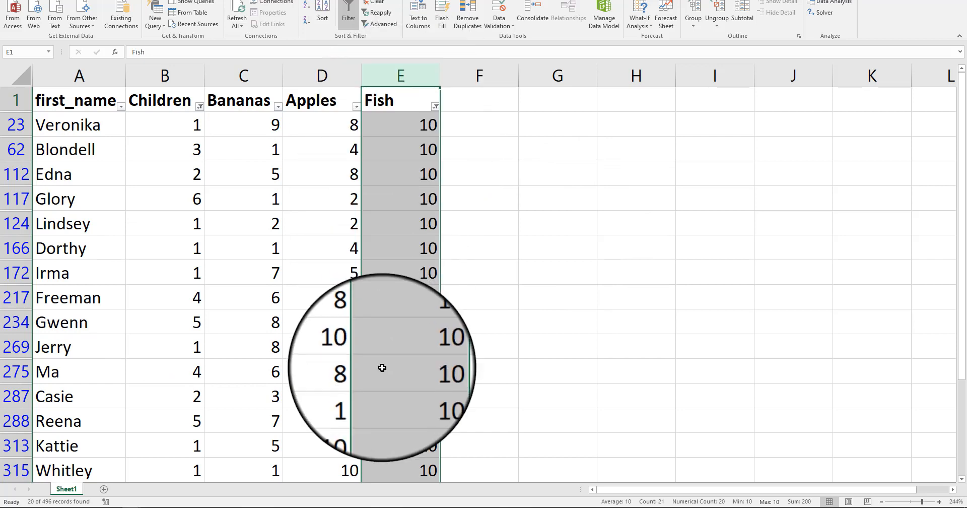
mouse_move(477, 290)
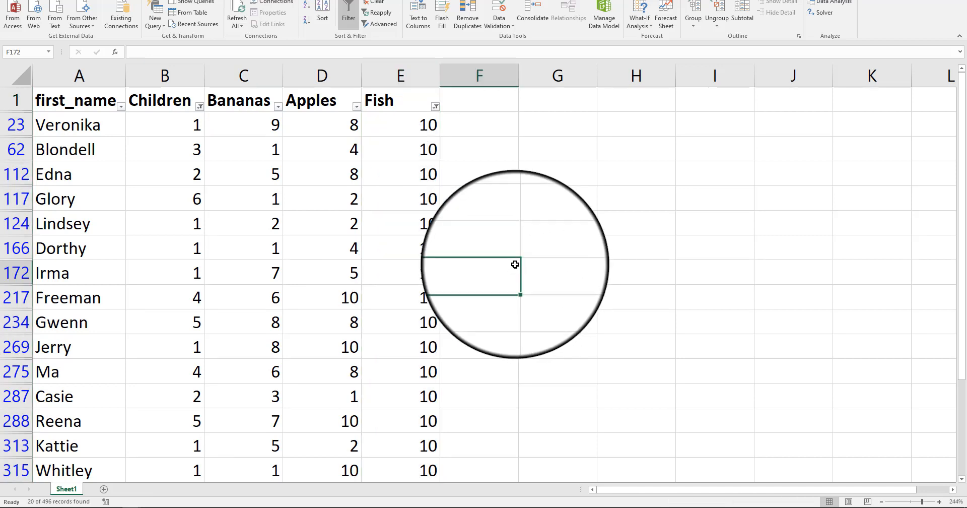
- Filter Bananas to value 1 only and clear the Fish filter, showing 27 records starting with Cammy
click(277, 106)
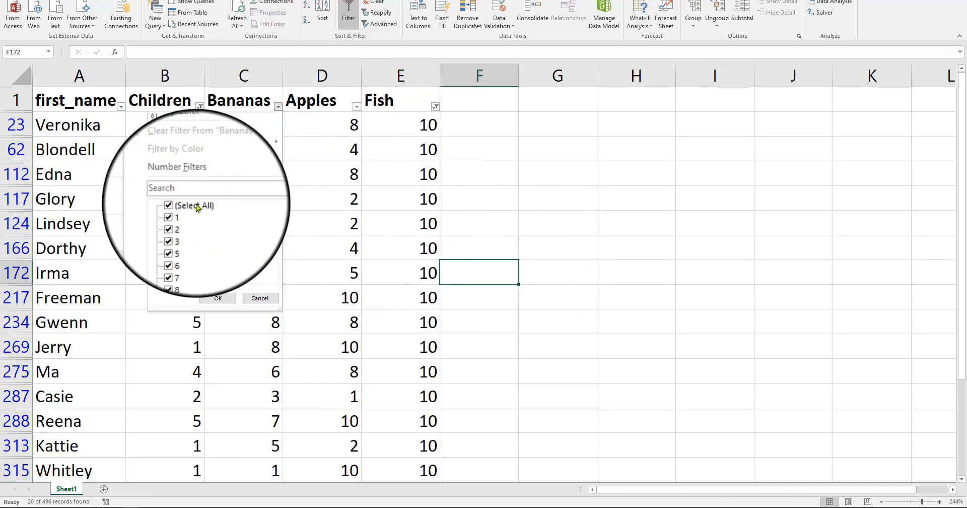
click(218, 298)
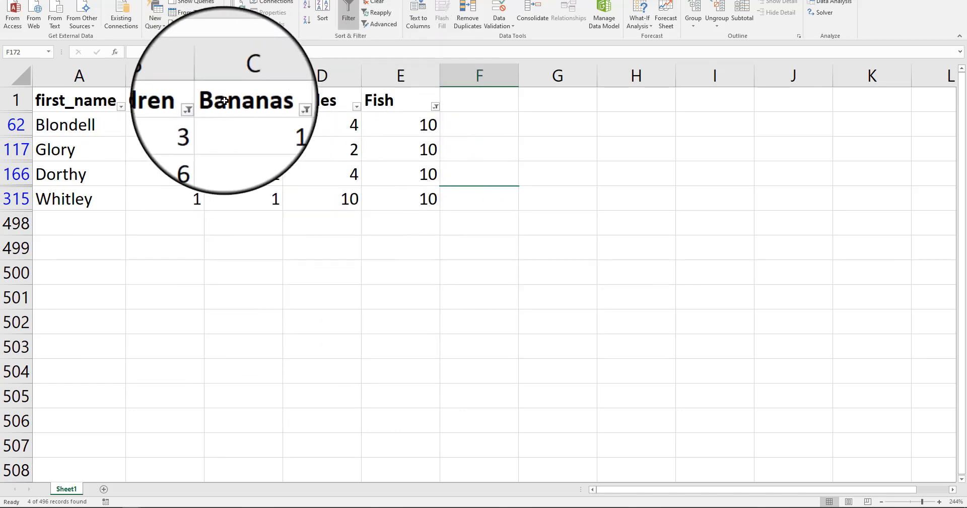
mouse_move(302, 256)
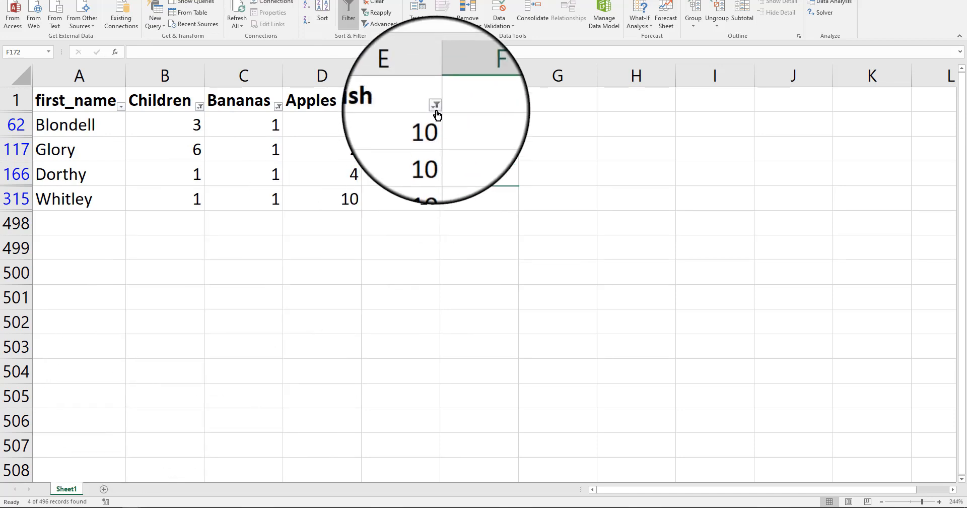
click(435, 105)
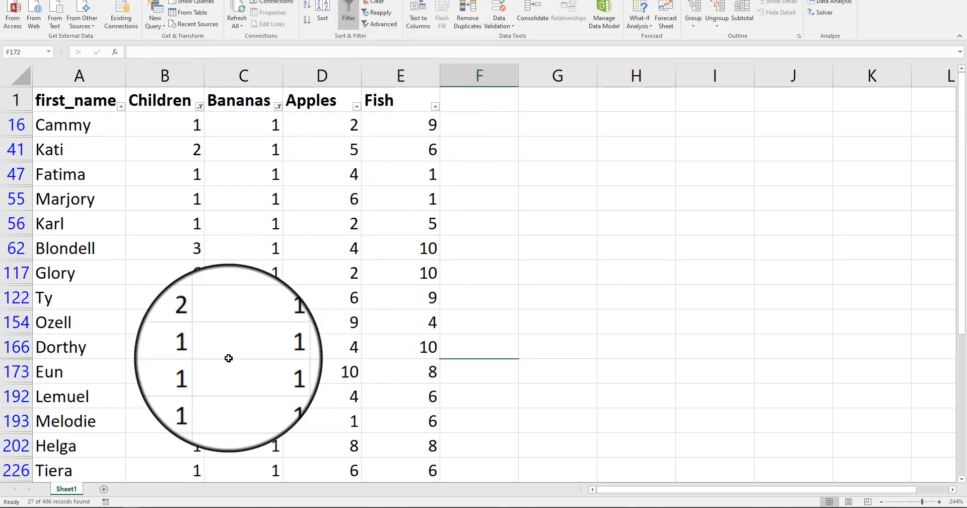
mouse_move(519, 397)
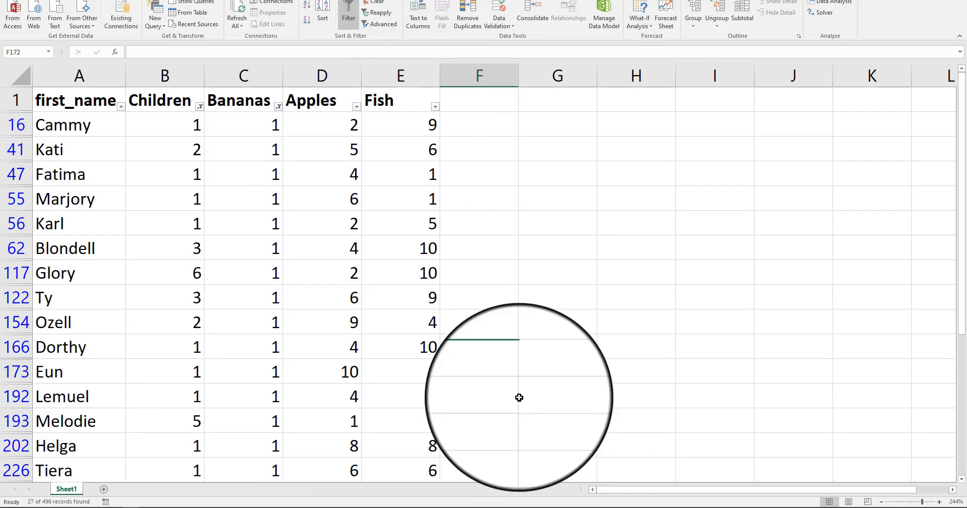